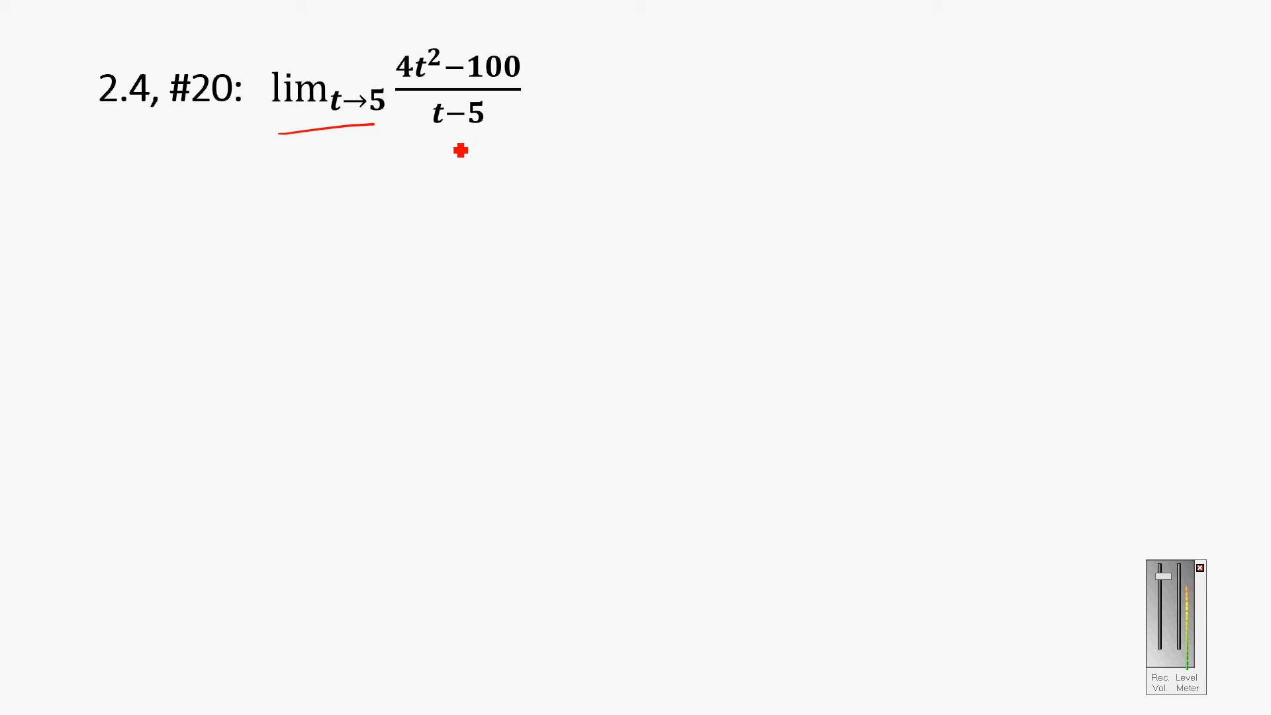
pyautogui.moveTo(442, 135)
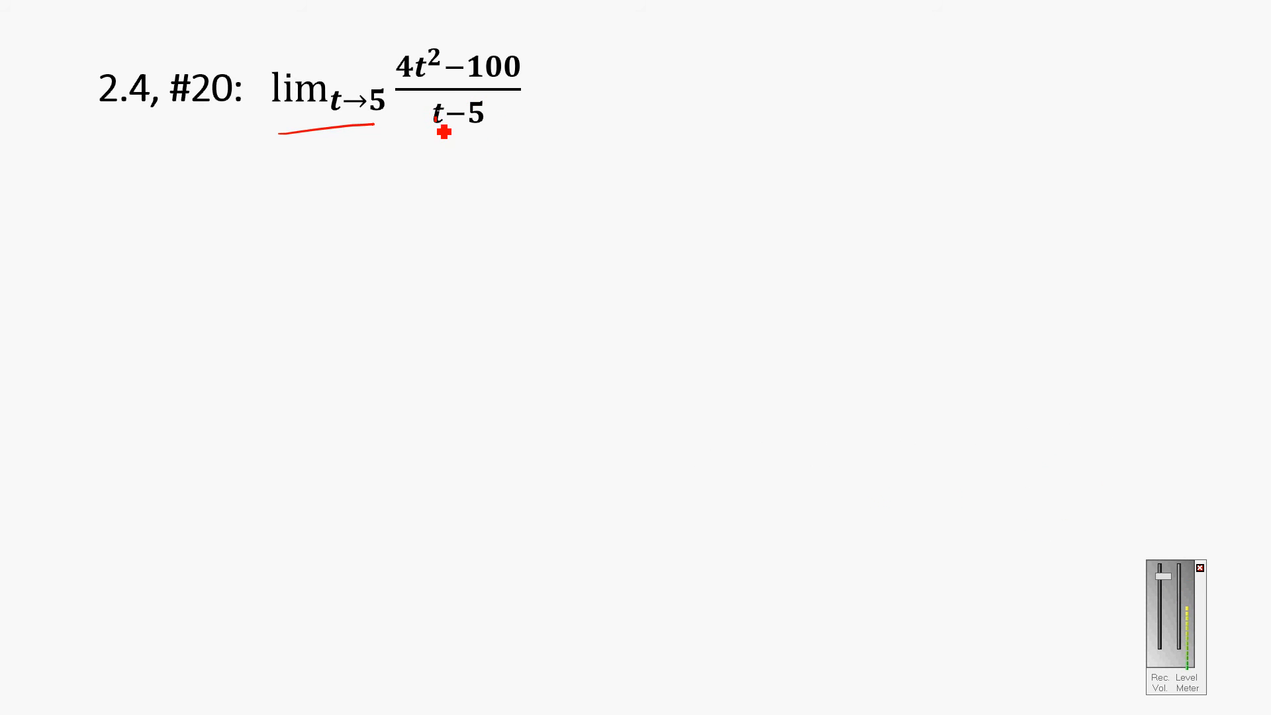
pyautogui.moveTo(336, 114)
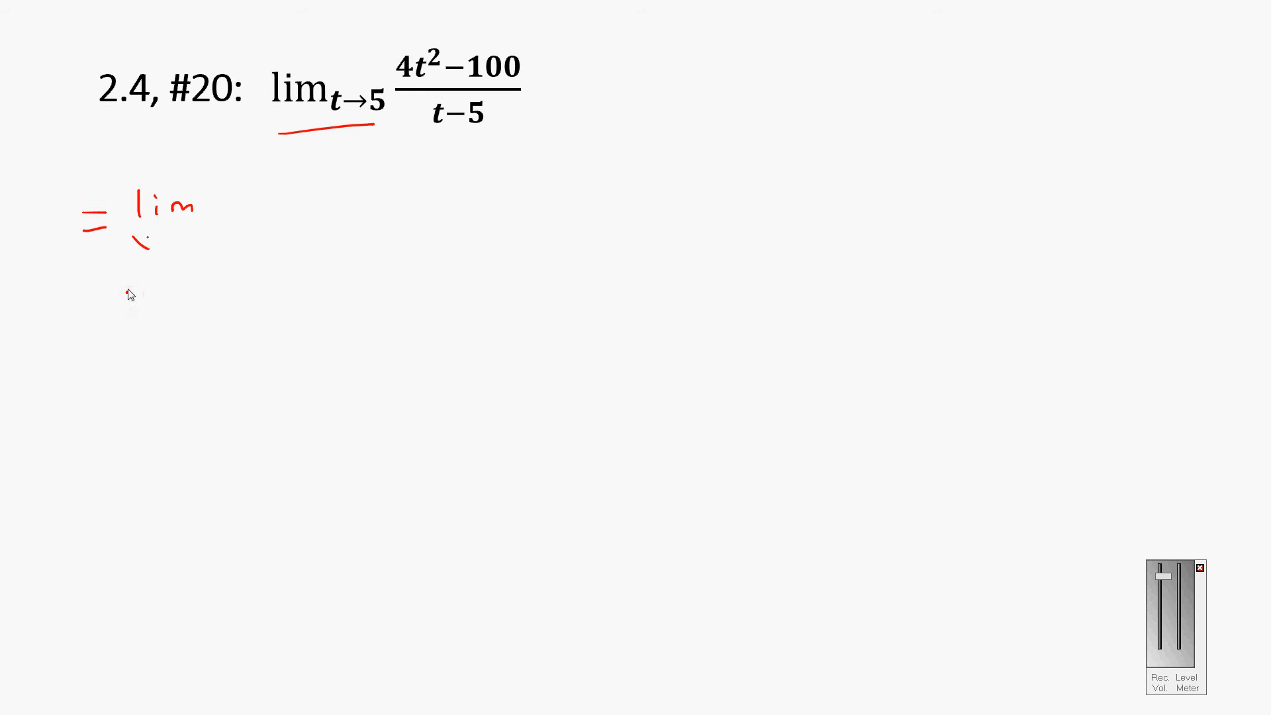
# Use the slide show Pointer Options menu to switch back to the red pen
pyautogui.rightClick(129, 293)
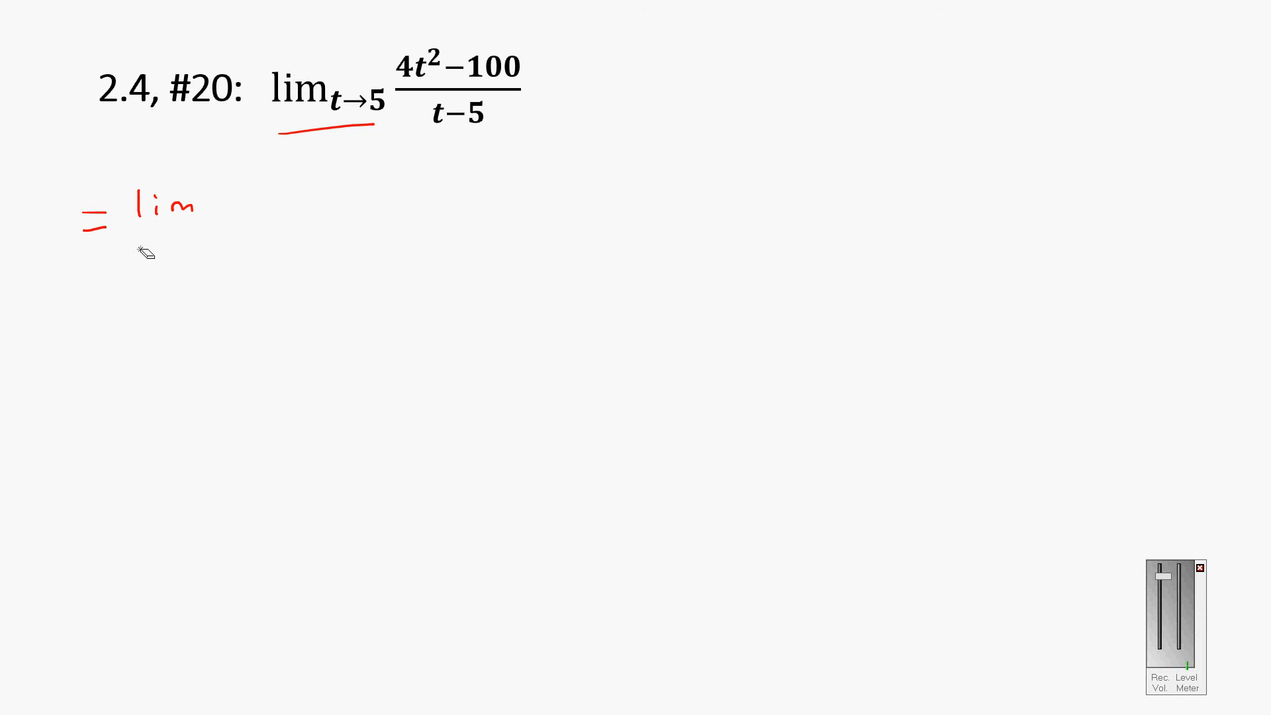
pyautogui.rightClick(274, 417)
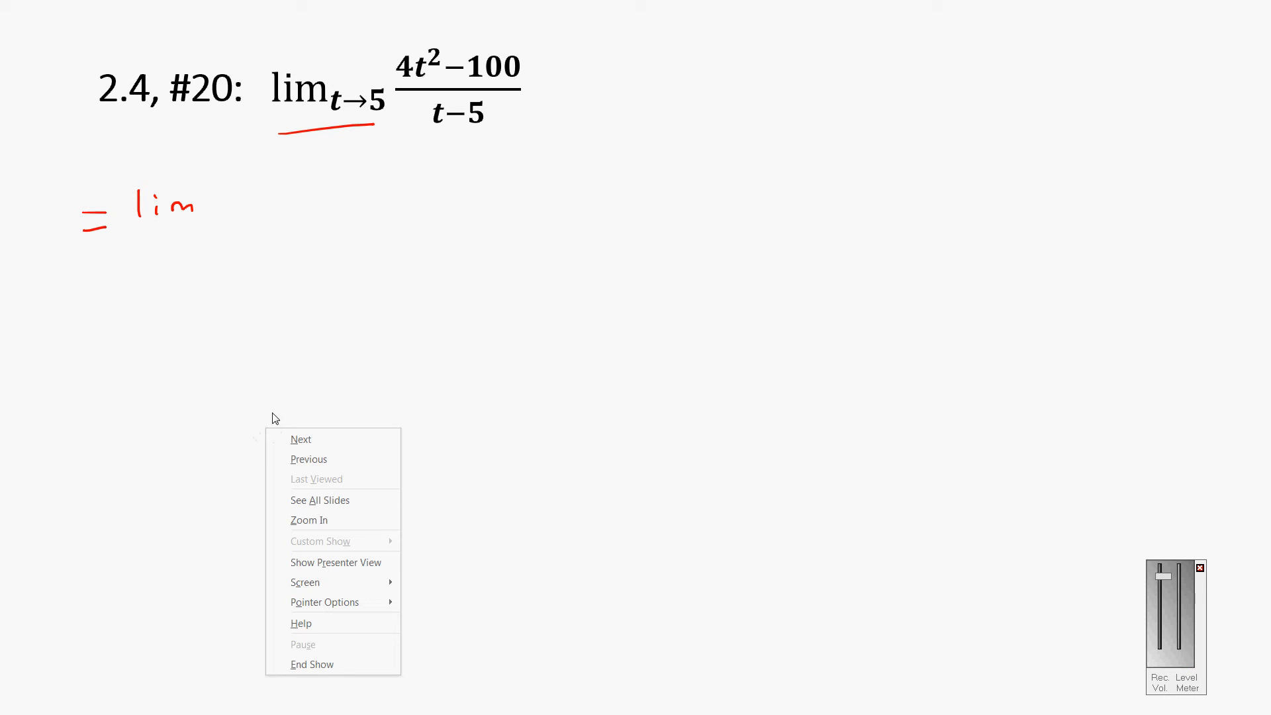
pyautogui.click(325, 603)
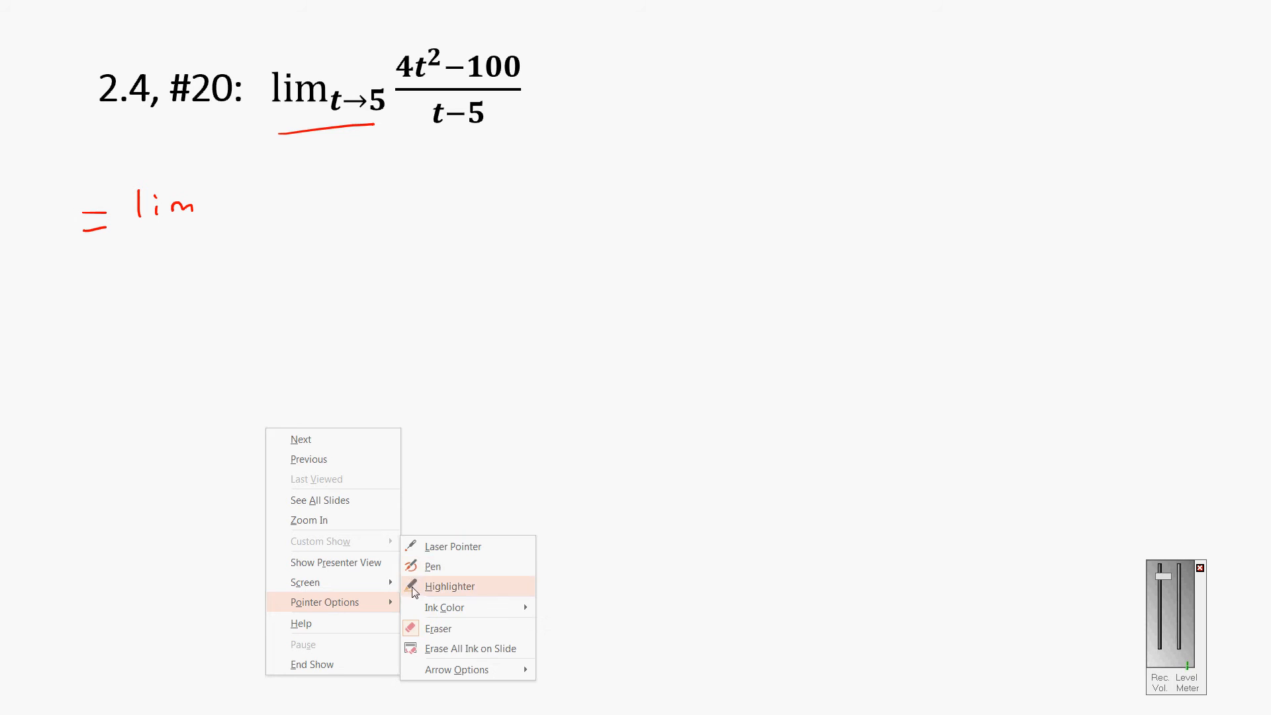
pyautogui.click(431, 566)
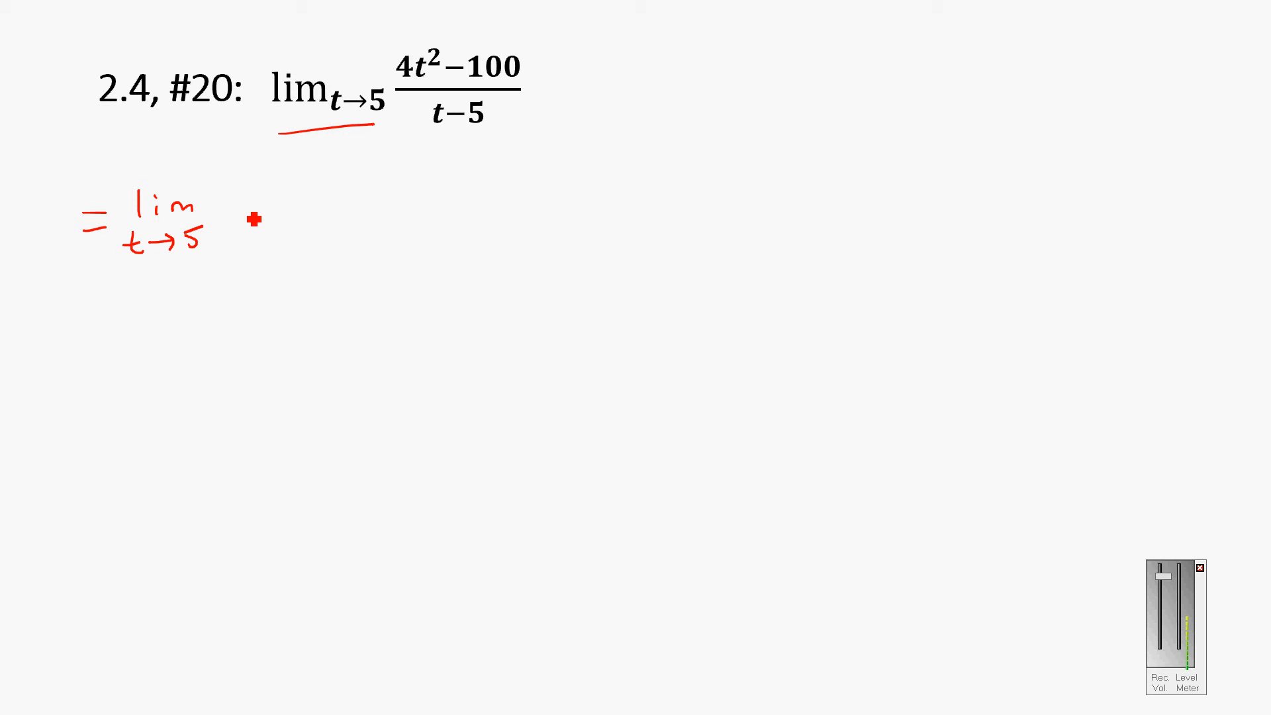
pyautogui.moveTo(237, 204)
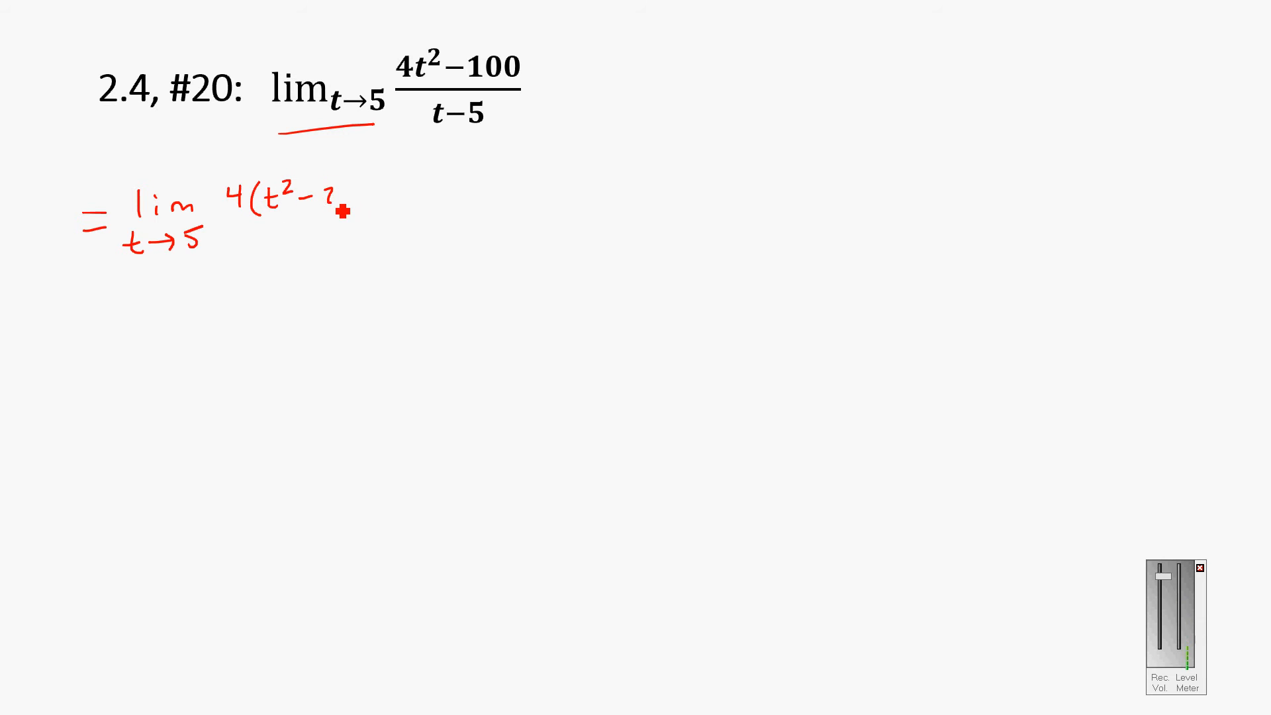
# Write 4(t²−25) over a fraction bar with t−5 beneath, under lim t→5
pyautogui.write('25)')
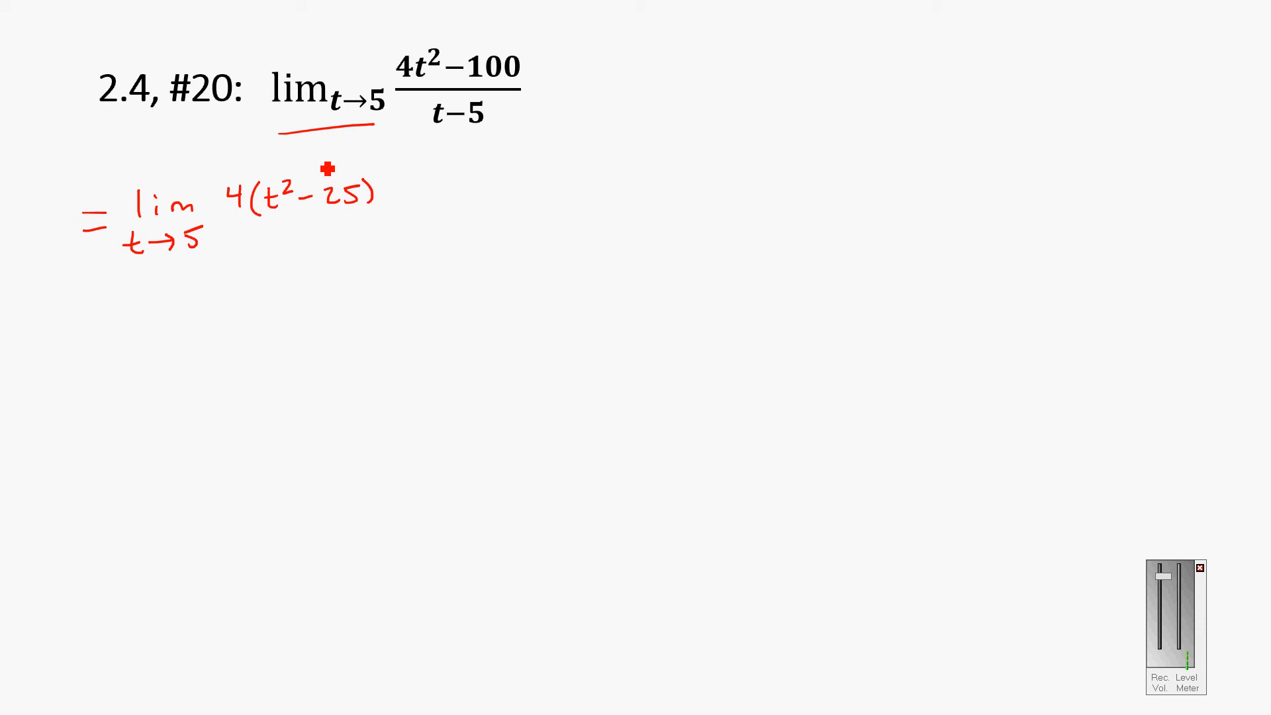
pyautogui.moveTo(262, 220)
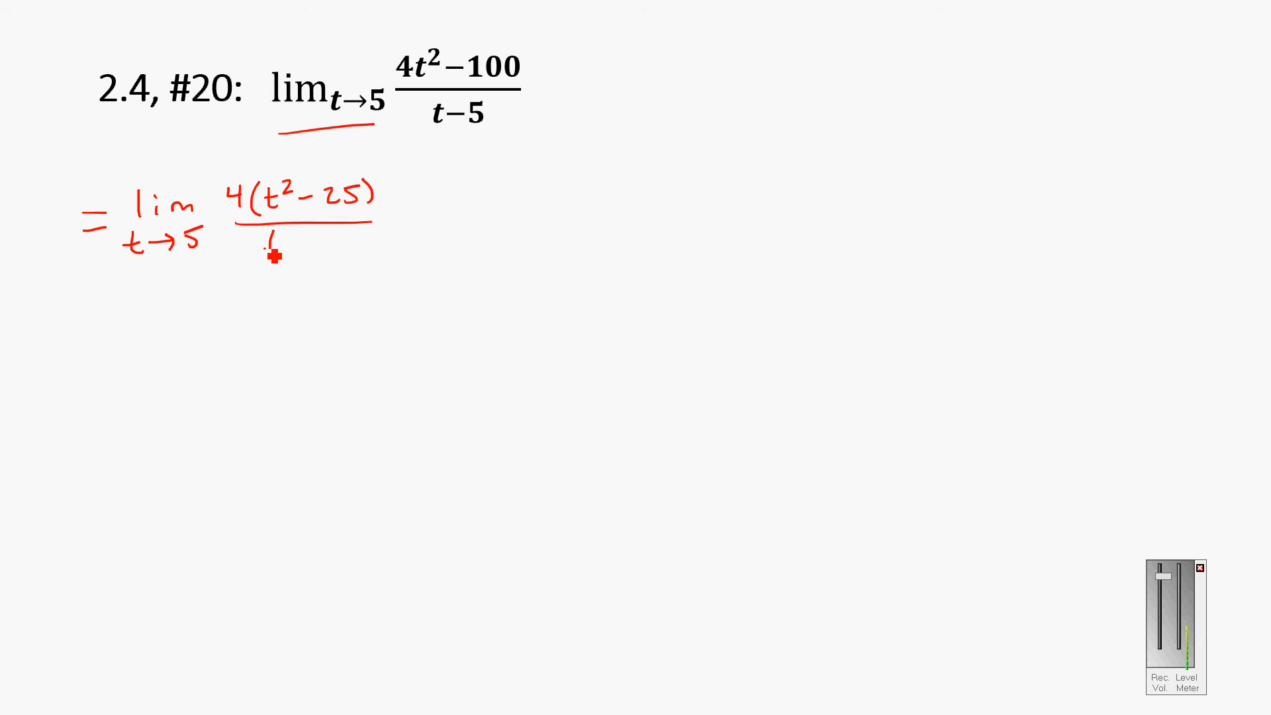
pyautogui.write('t-5')
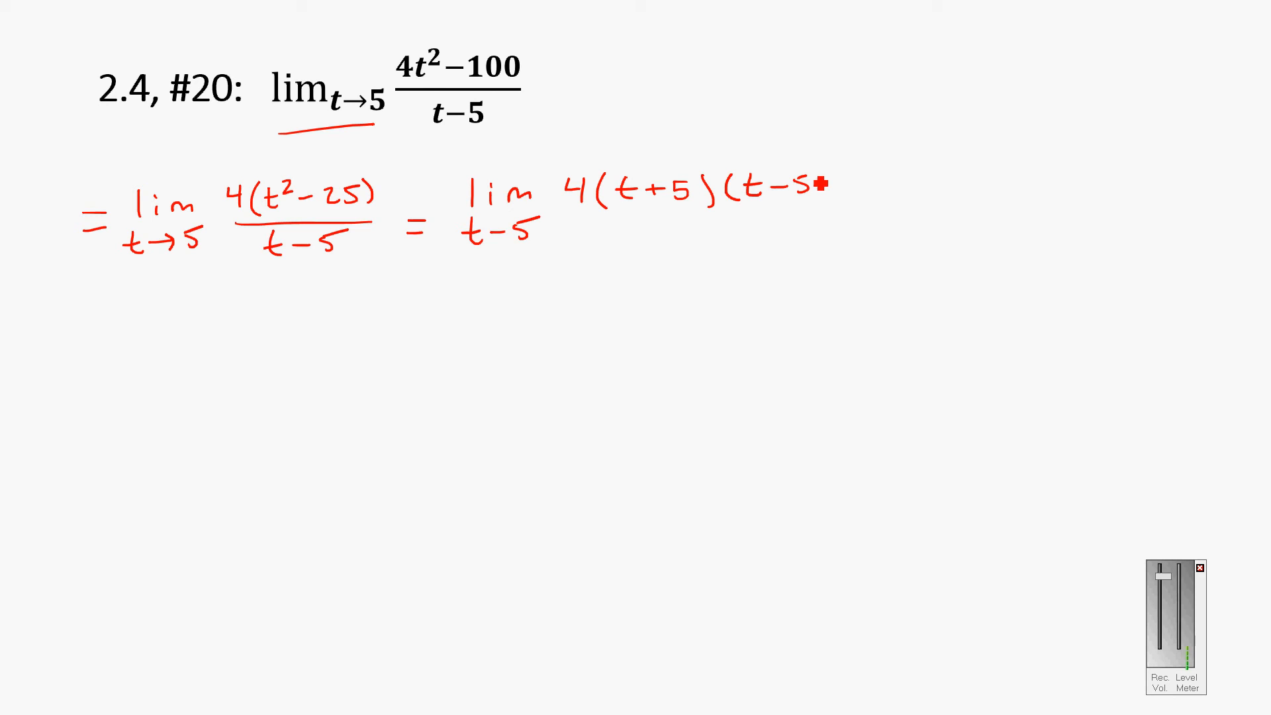
# Draw the fraction bar under 4(t+5)(t−5) and write the t−5 denominator
pyautogui.moveTo(568, 222); pyautogui.dragTo(818, 222)
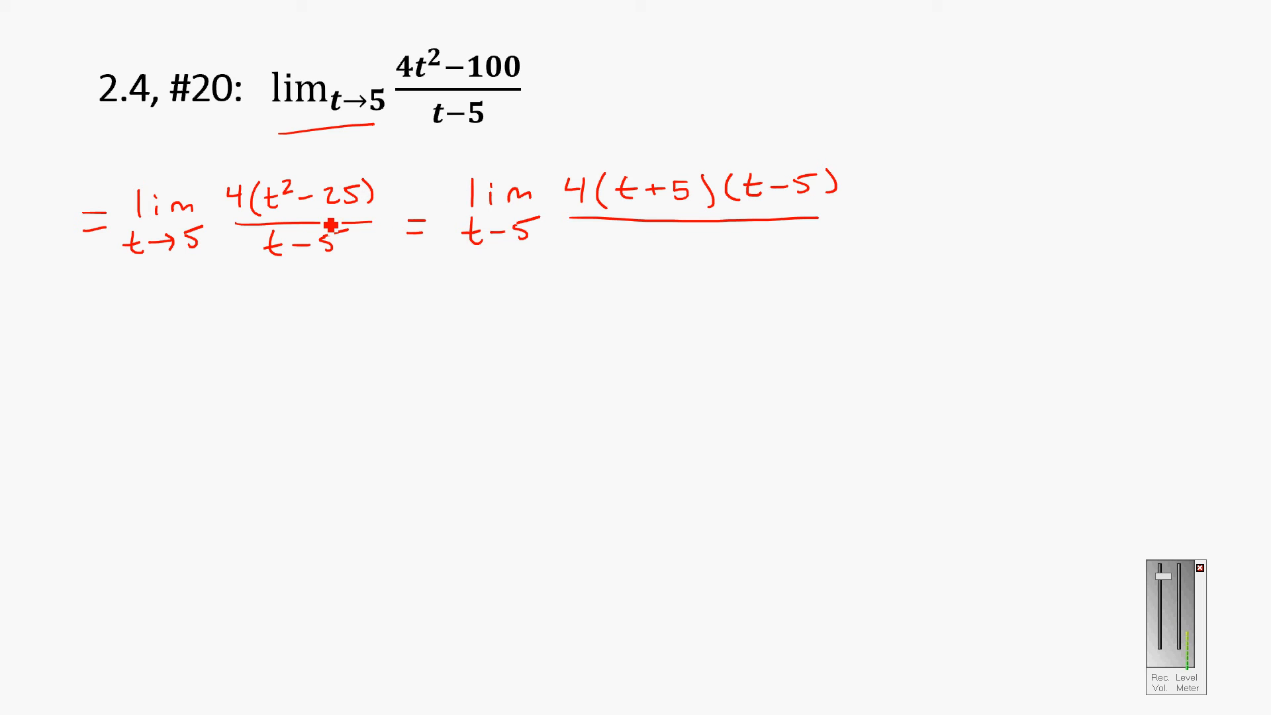
pyautogui.moveTo(512, 177)
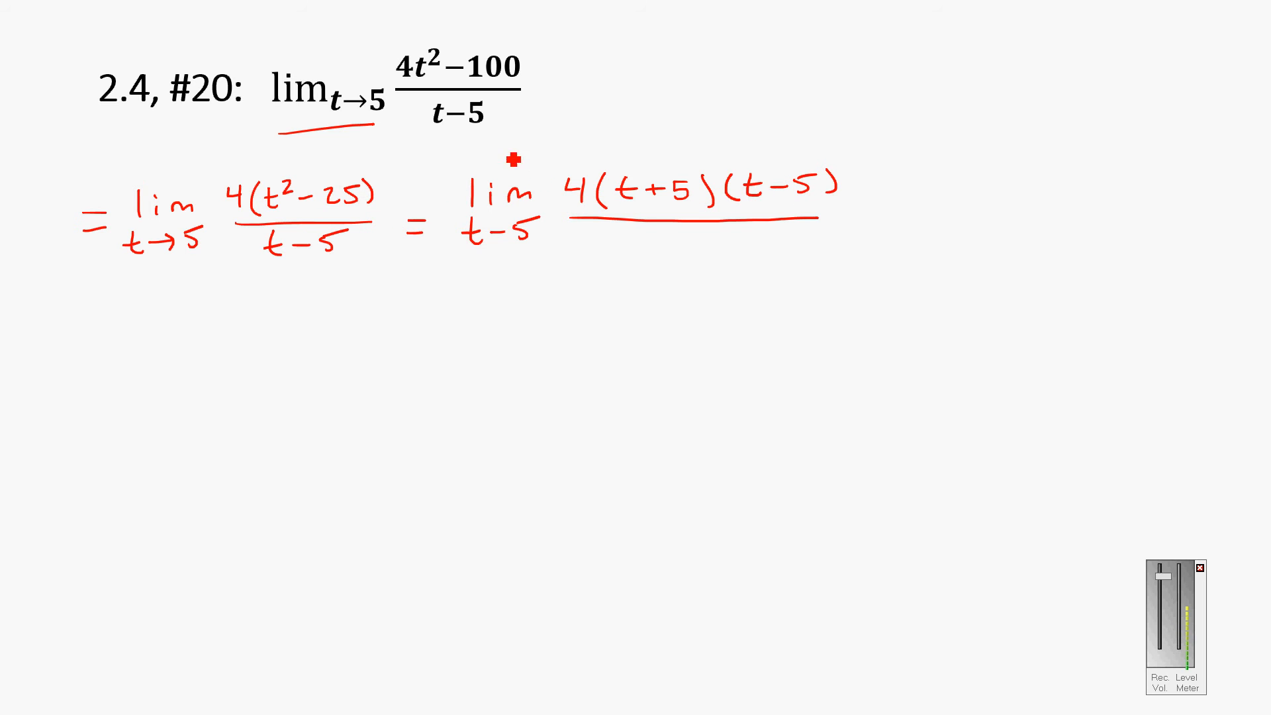
pyautogui.moveTo(649, 251)
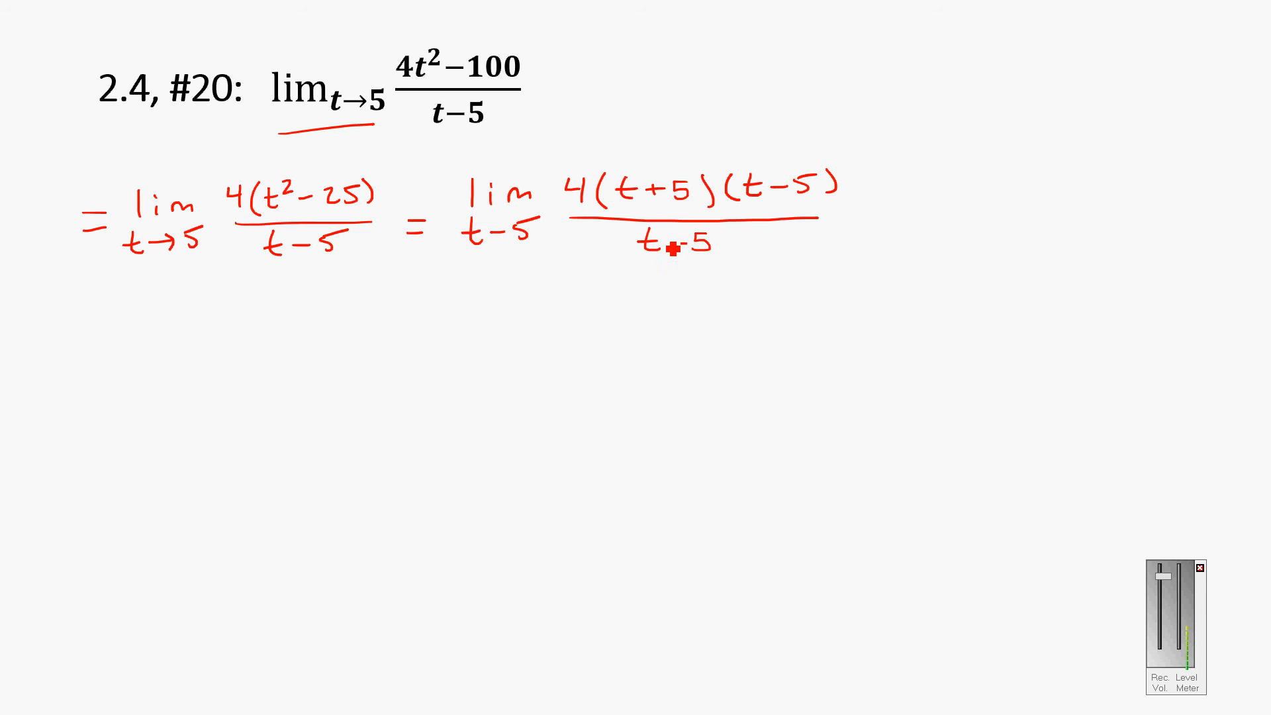
pyautogui.moveTo(734, 171); pyautogui.dragTo(799, 210)
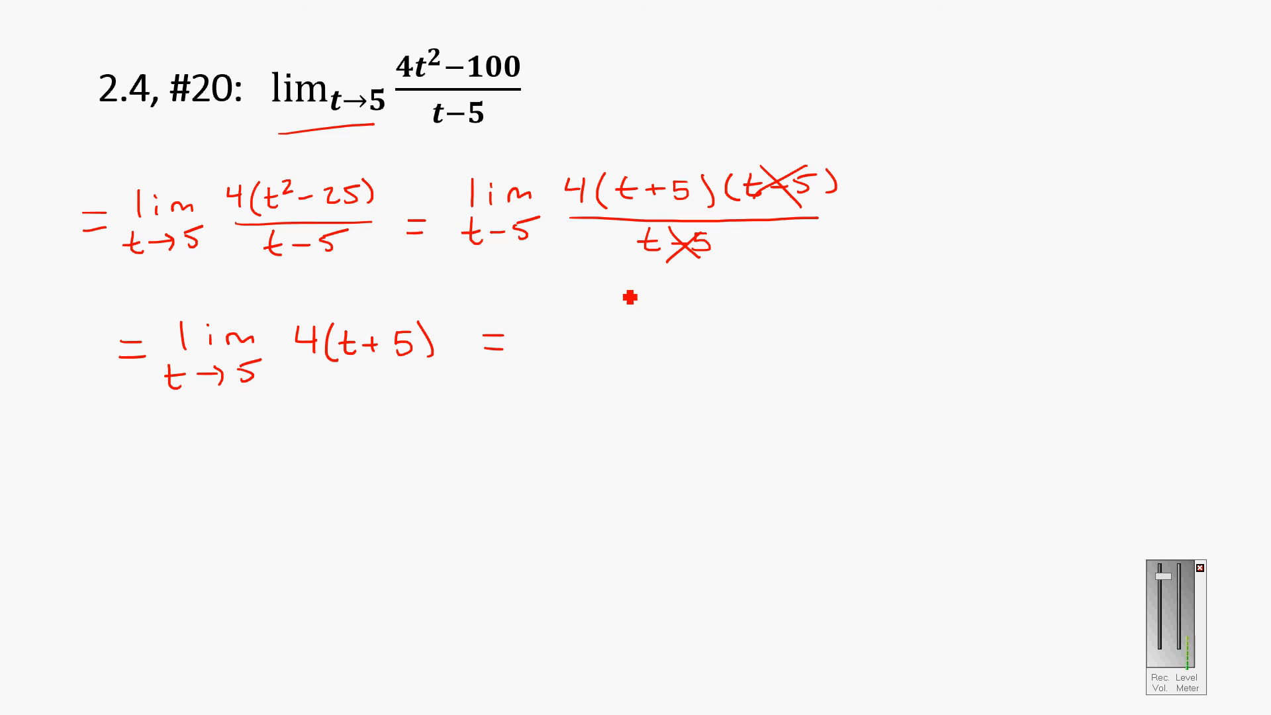
pyautogui.moveTo(598, 327)
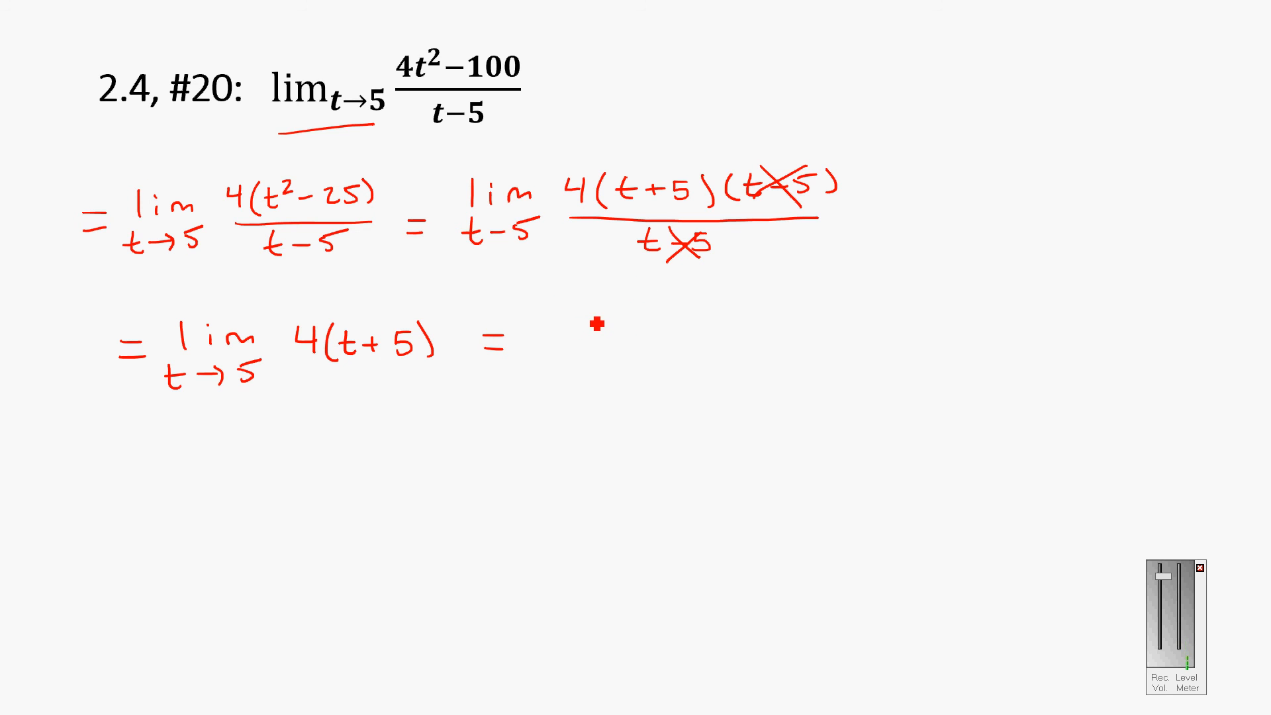
pyautogui.moveTo(474, 291)
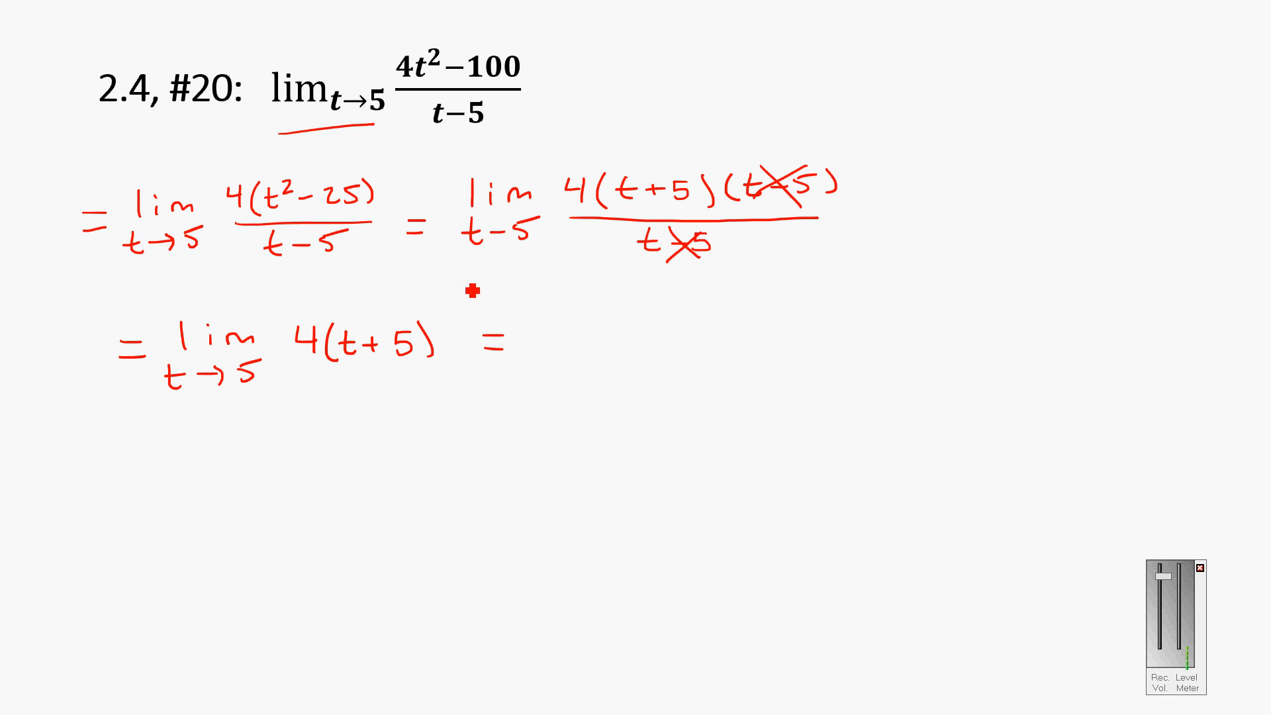